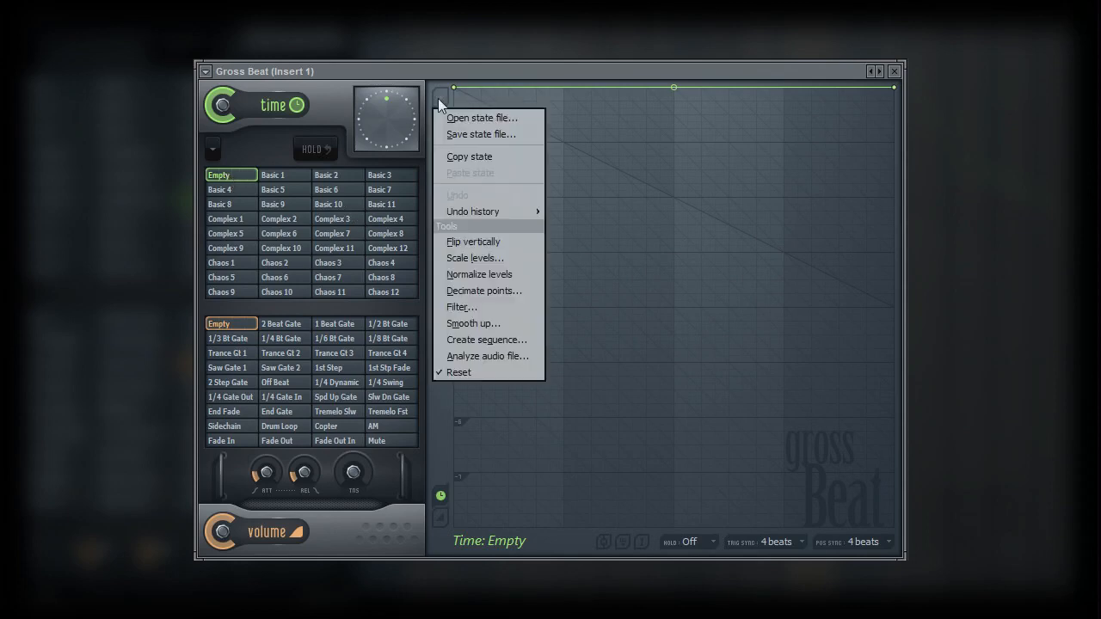
mouse_move(510, 356)
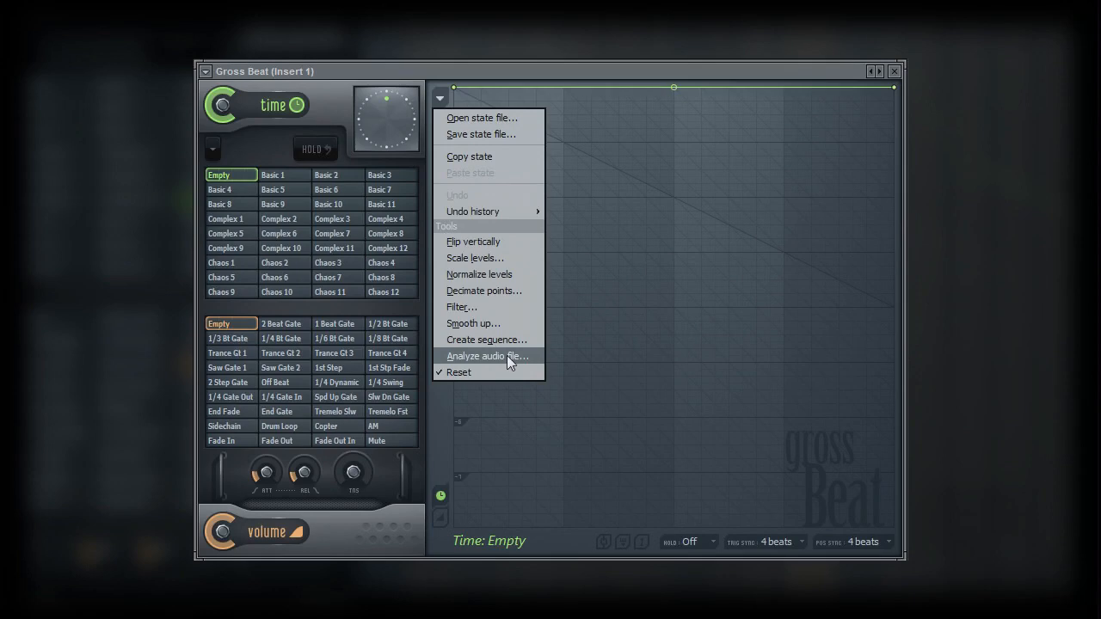
- Choose Analyze audio file... from the envelope options Tools menu
left_click(487, 355)
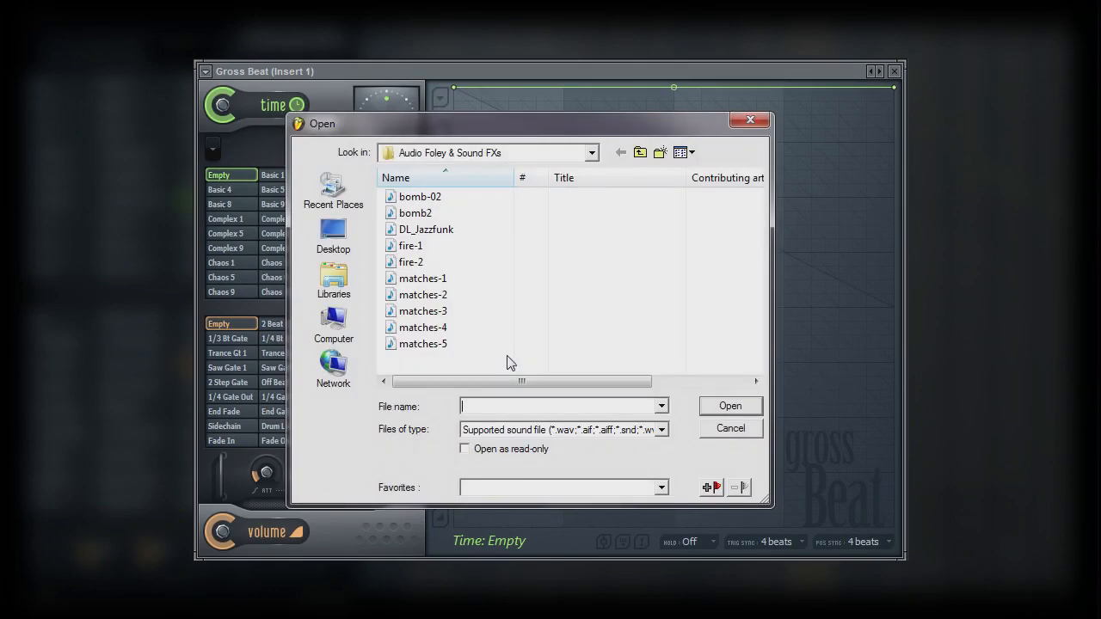
- Select the DL_Jazzfunk drum loop in the Open dialog's file list
left_click(426, 229)
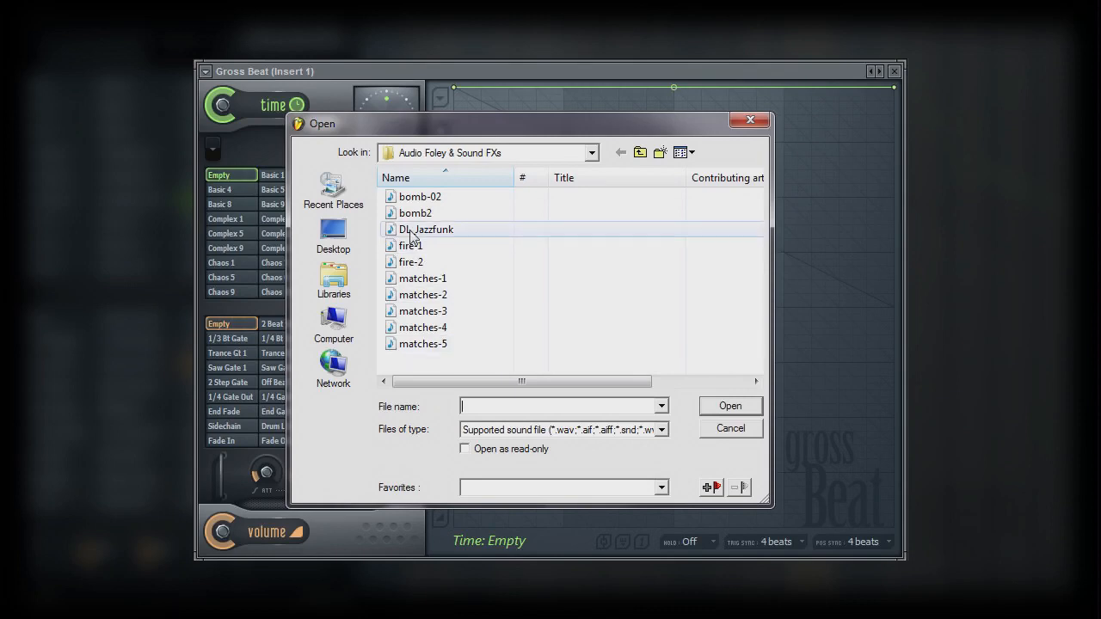
left_click(426, 229)
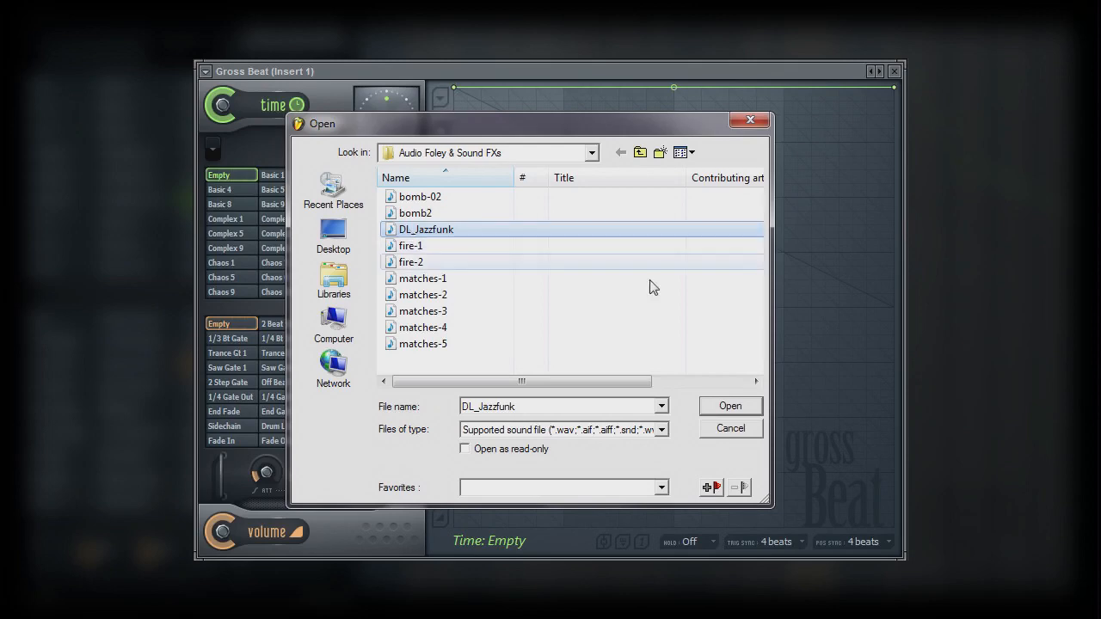
- Open DL_Jazzfunk to analyze it into a spiky time envelope
left_click(731, 405)
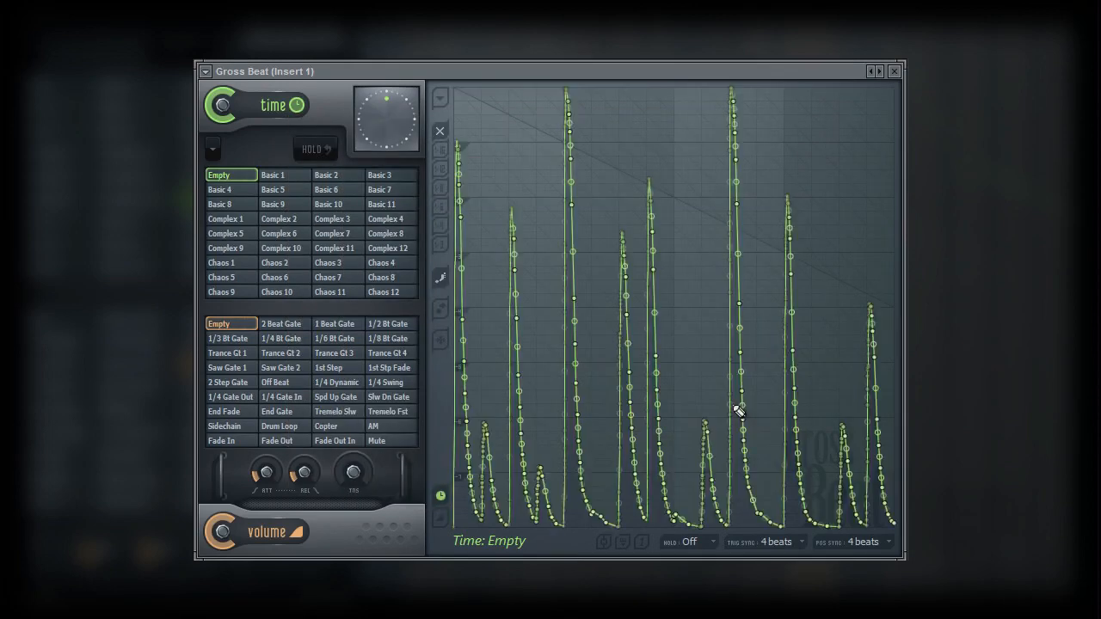
mouse_move(486, 368)
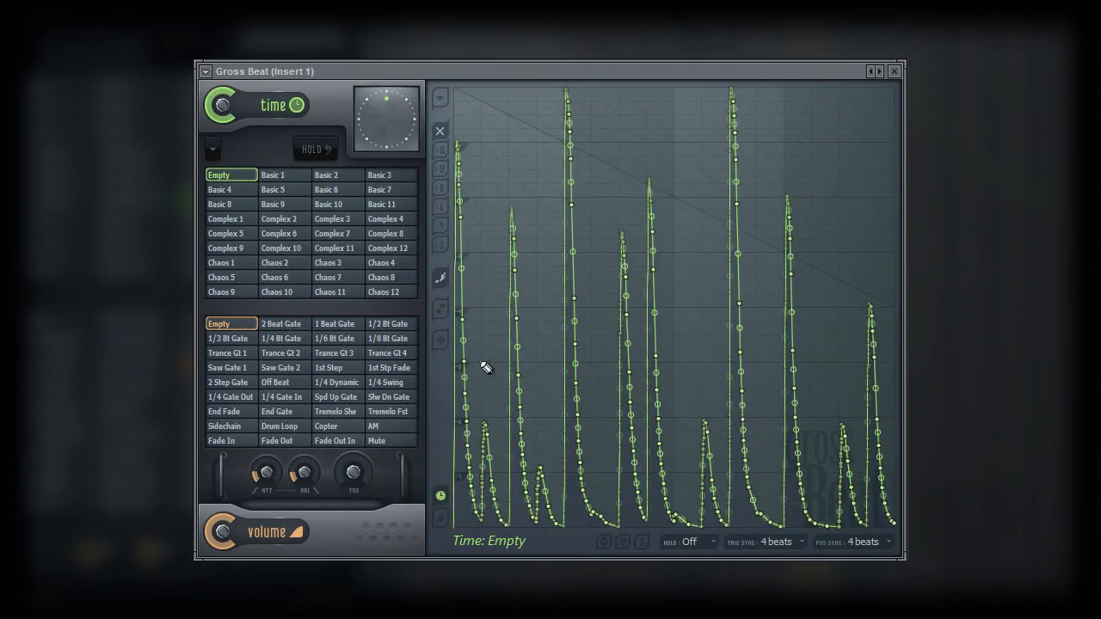
mouse_move(889, 373)
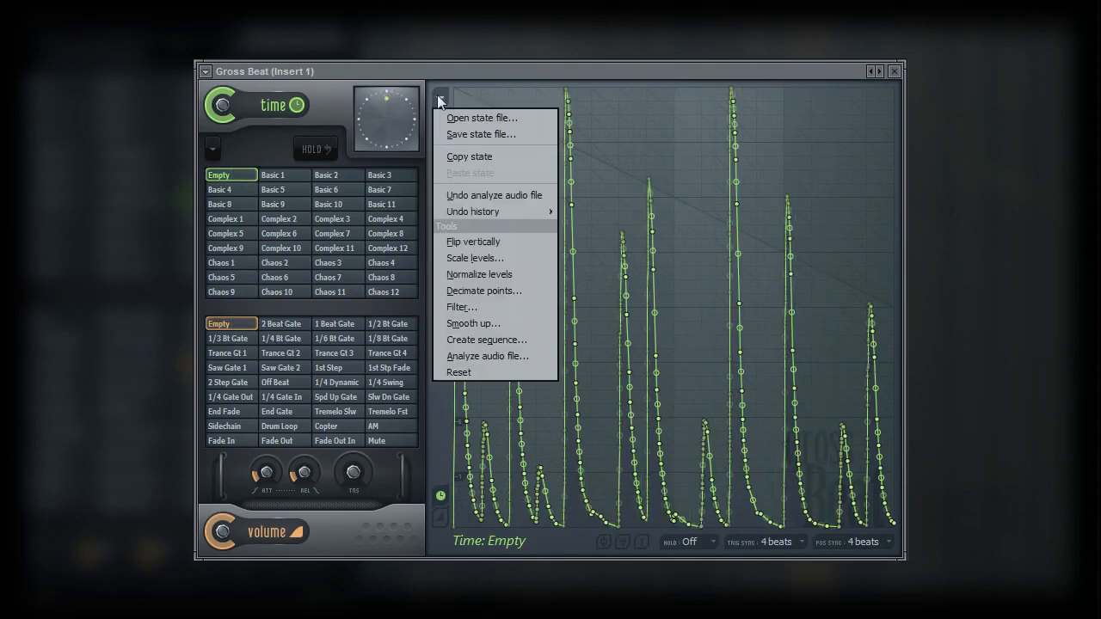
- Undo the DL_Jazzfunk analysis, restoring the flat default time envelope
left_click(459, 371)
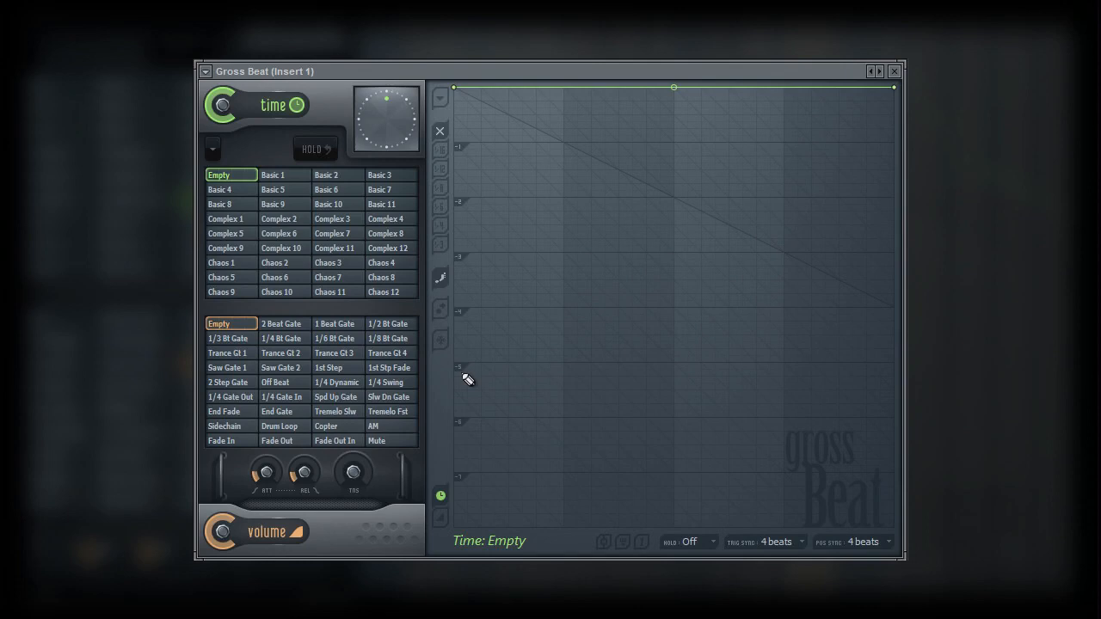
mouse_move(452, 529)
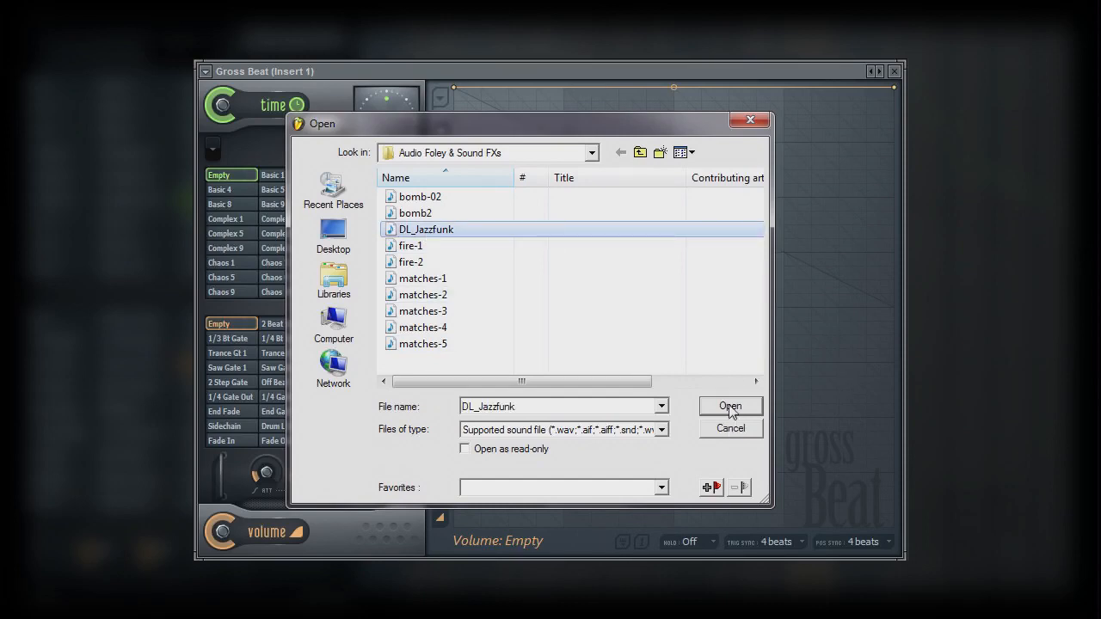
- Open DL_Jazzfunk so its drum hits shape the volume envelope's spiky curve
left_click(729, 406)
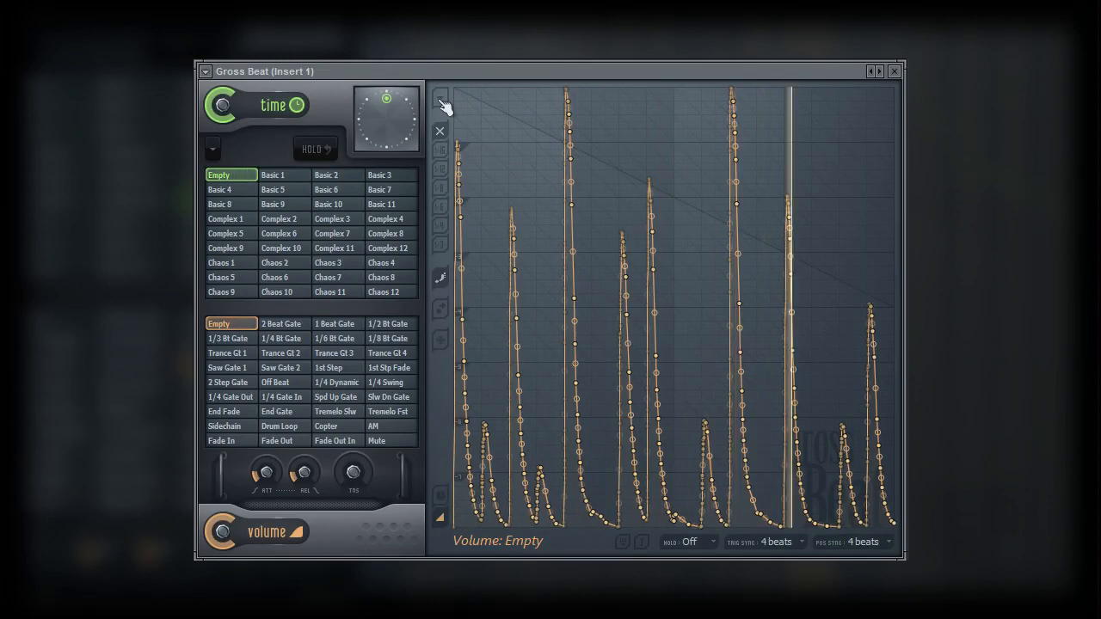
- Smooth the volume envelope's peaks into rounded bumps and bring up Scale levels
left_click(439, 96)
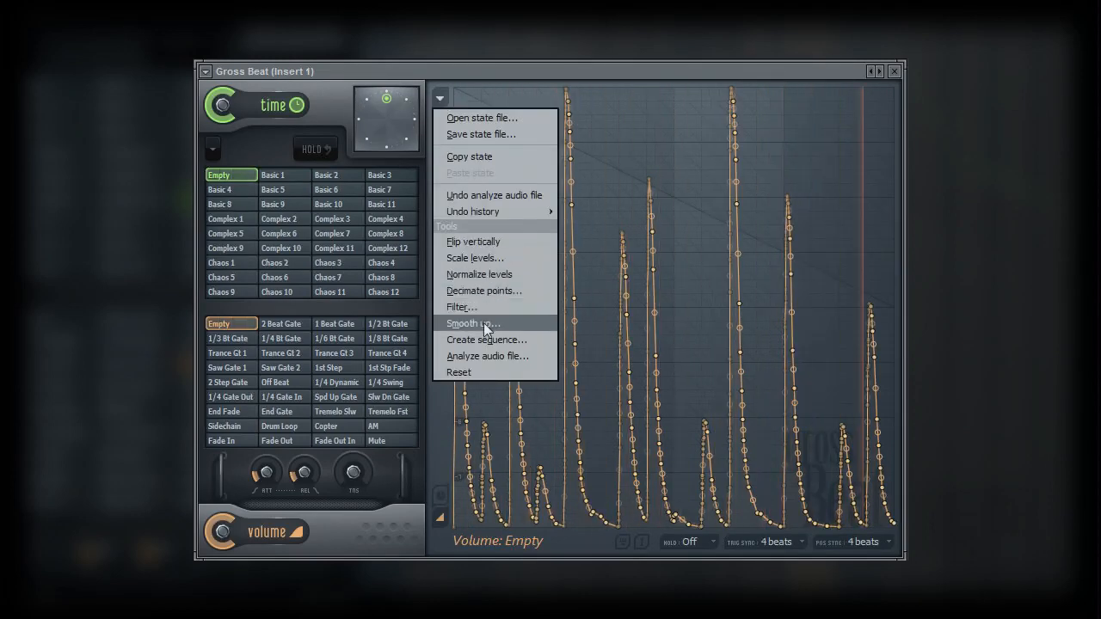
left_click(473, 322)
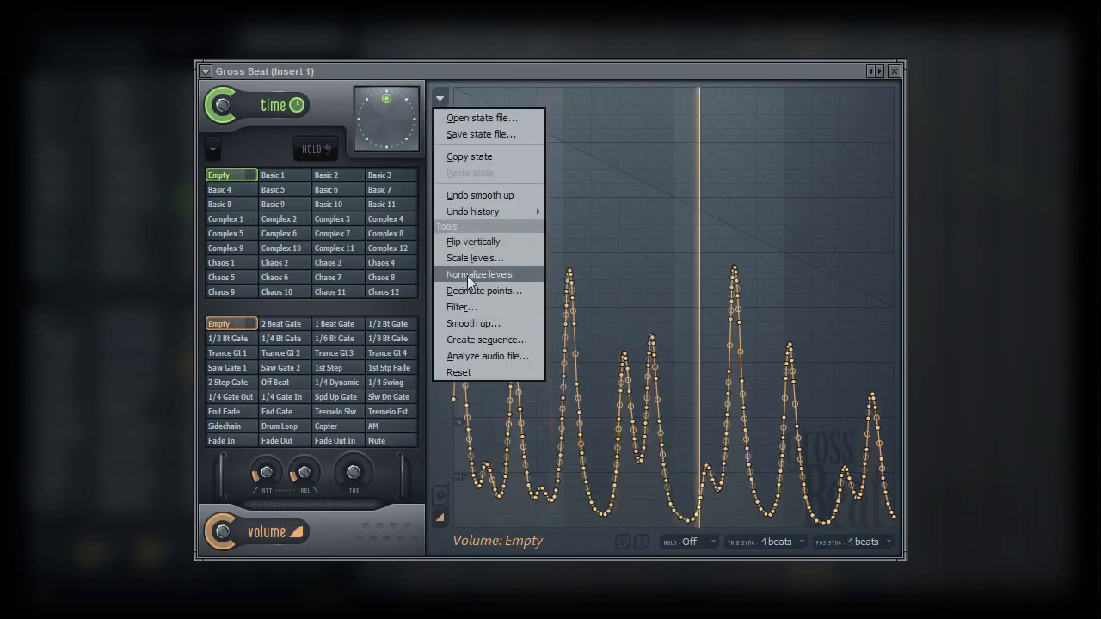
left_click(474, 258)
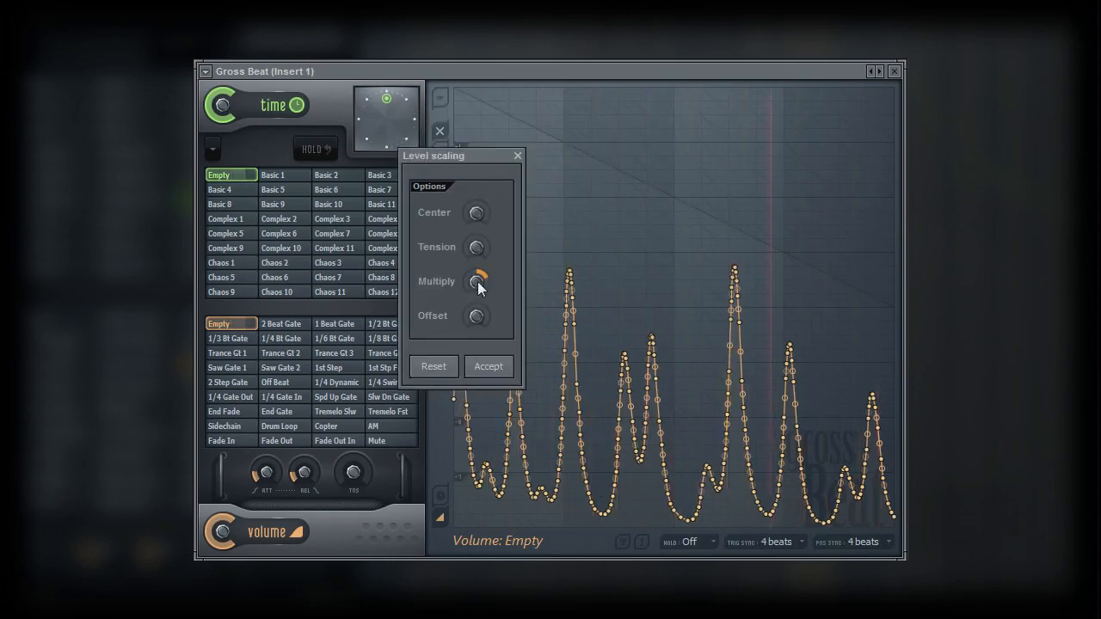